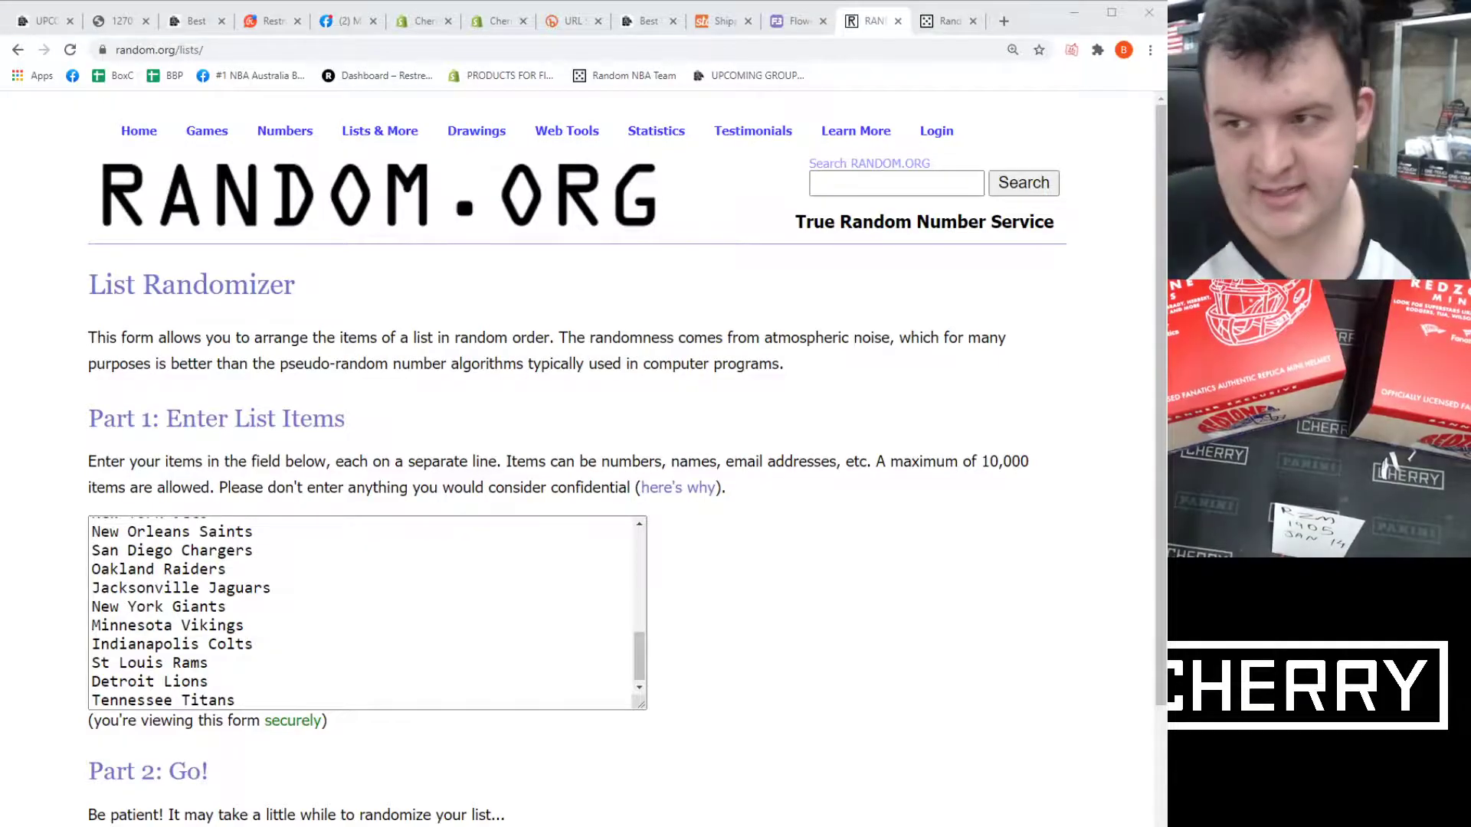
Scroll below the 32-team list box to reach the Randomize button
scroll(down, 3)
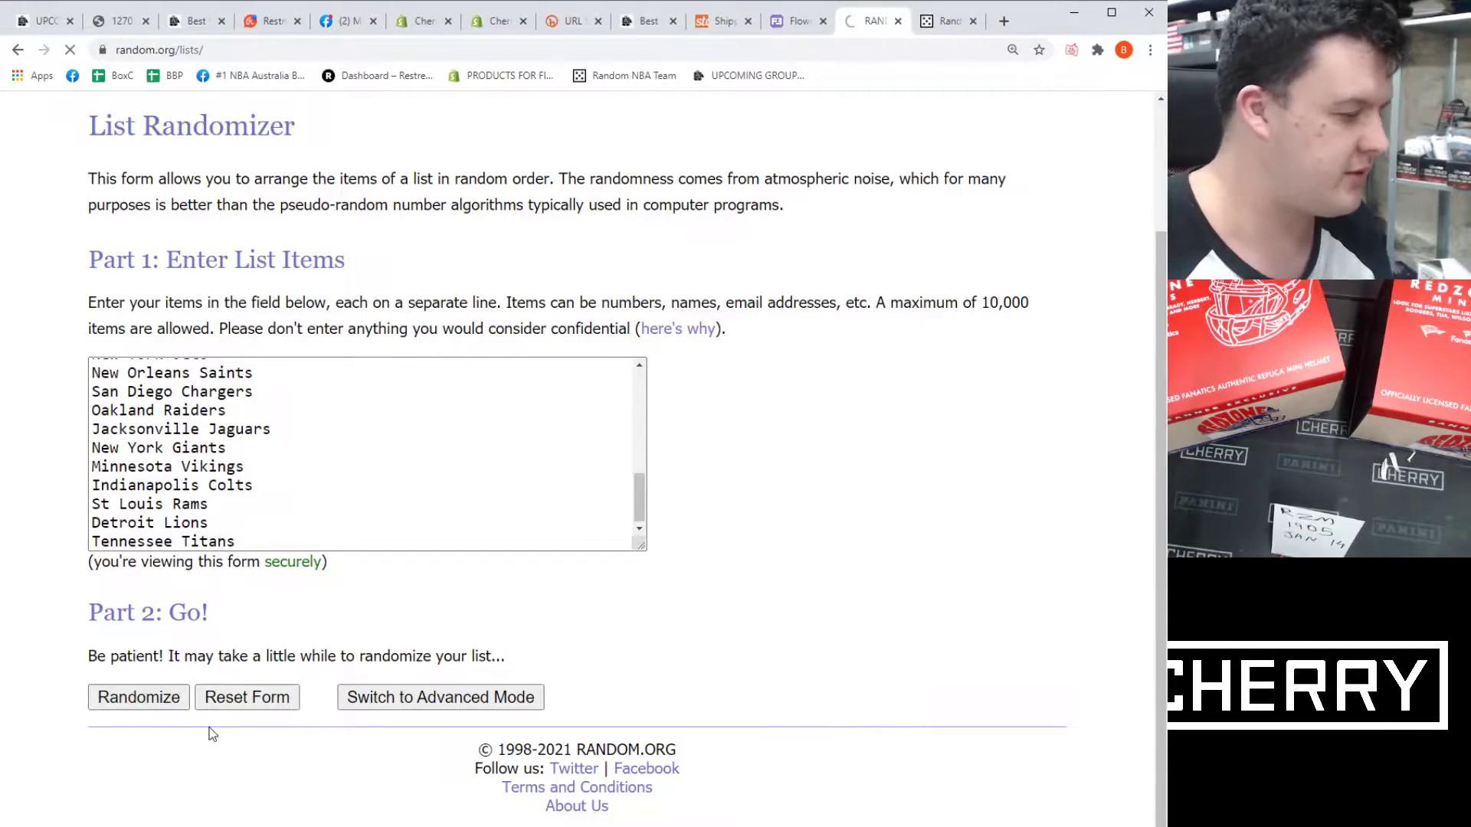
Randomize the NFL team list, then reshuffle five more times until Atlanta Falcons is first
click(138, 697)
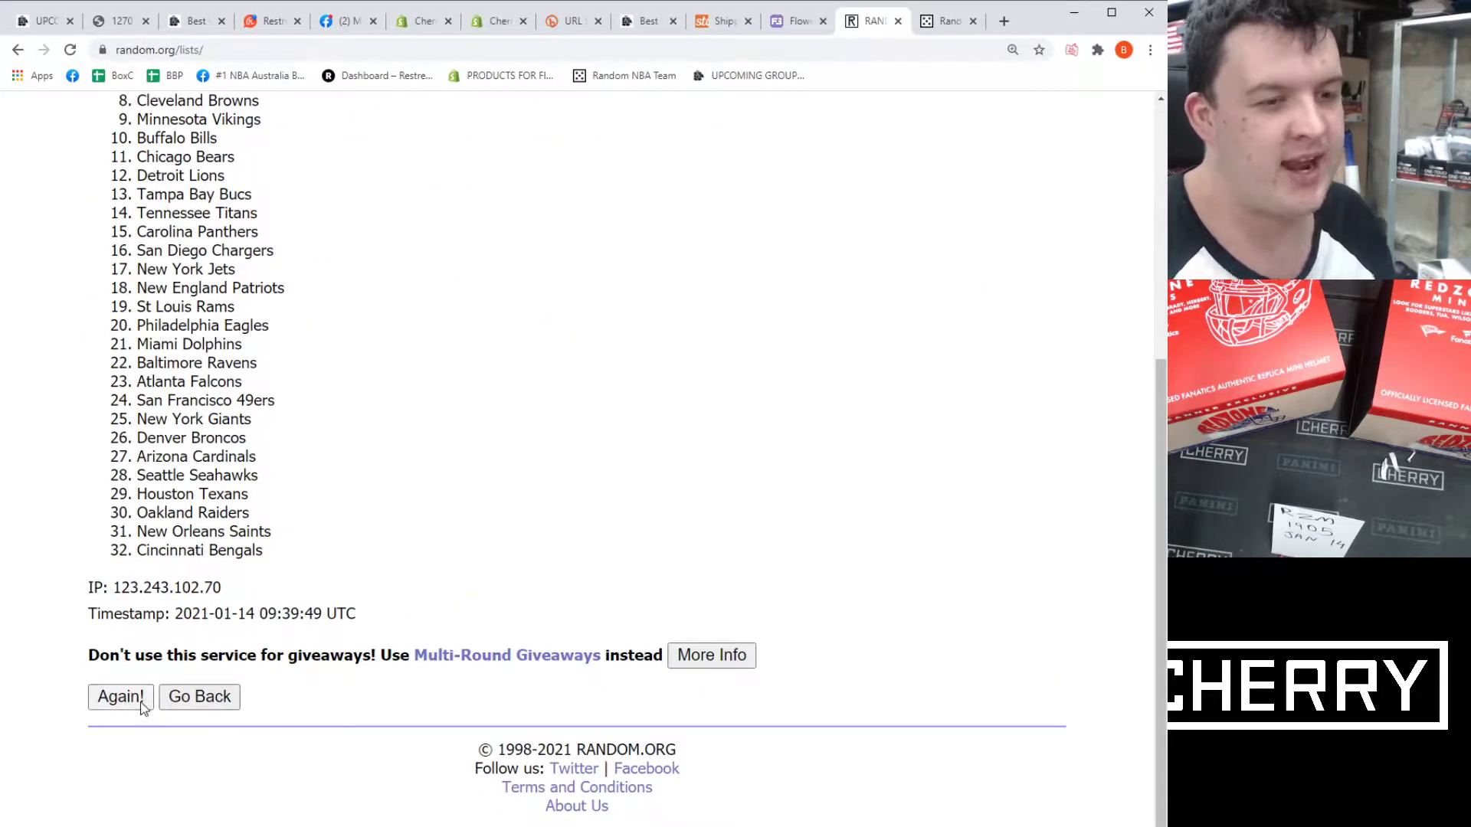
click(120, 697)
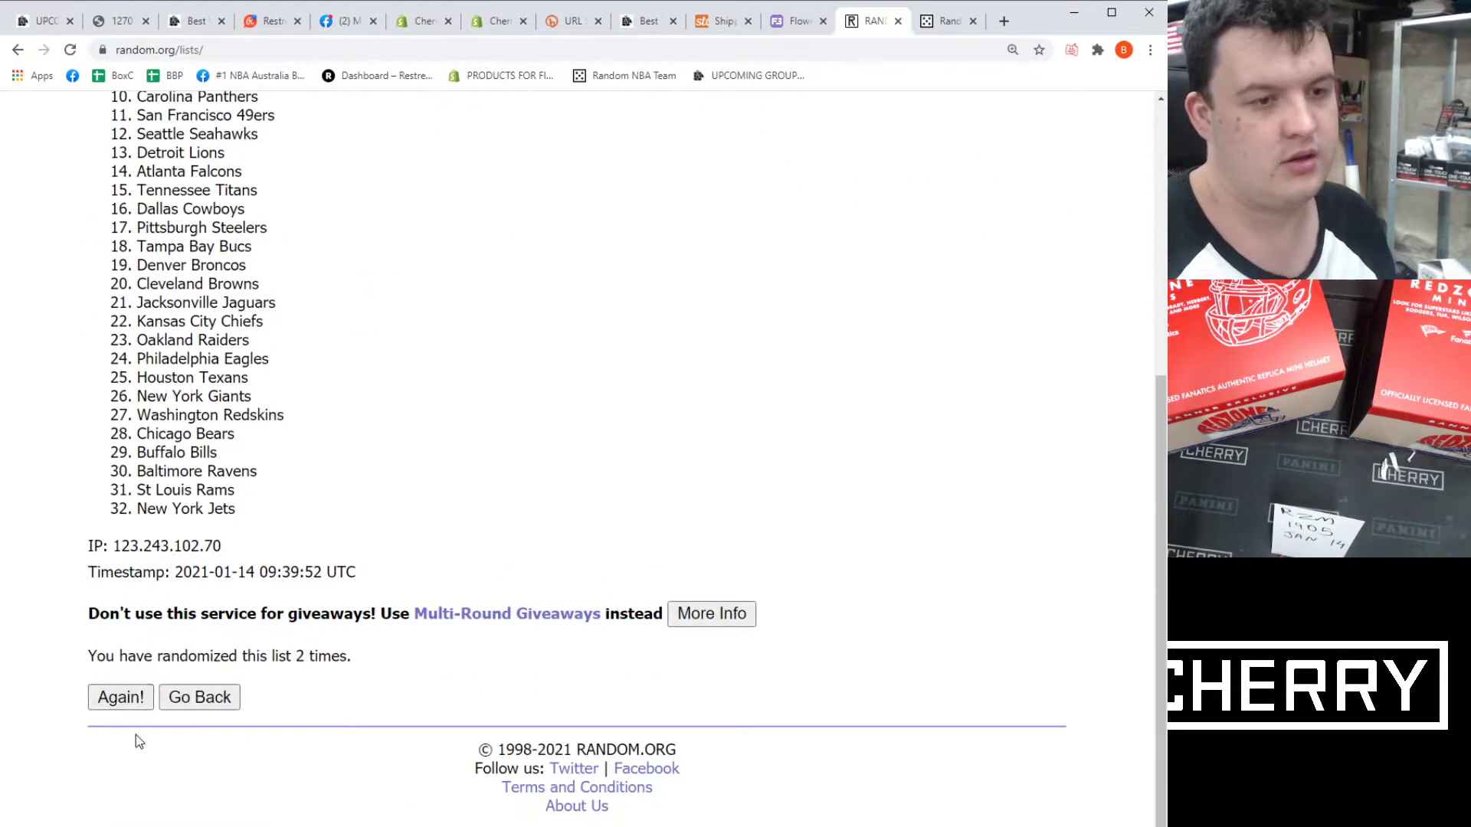
click(120, 697)
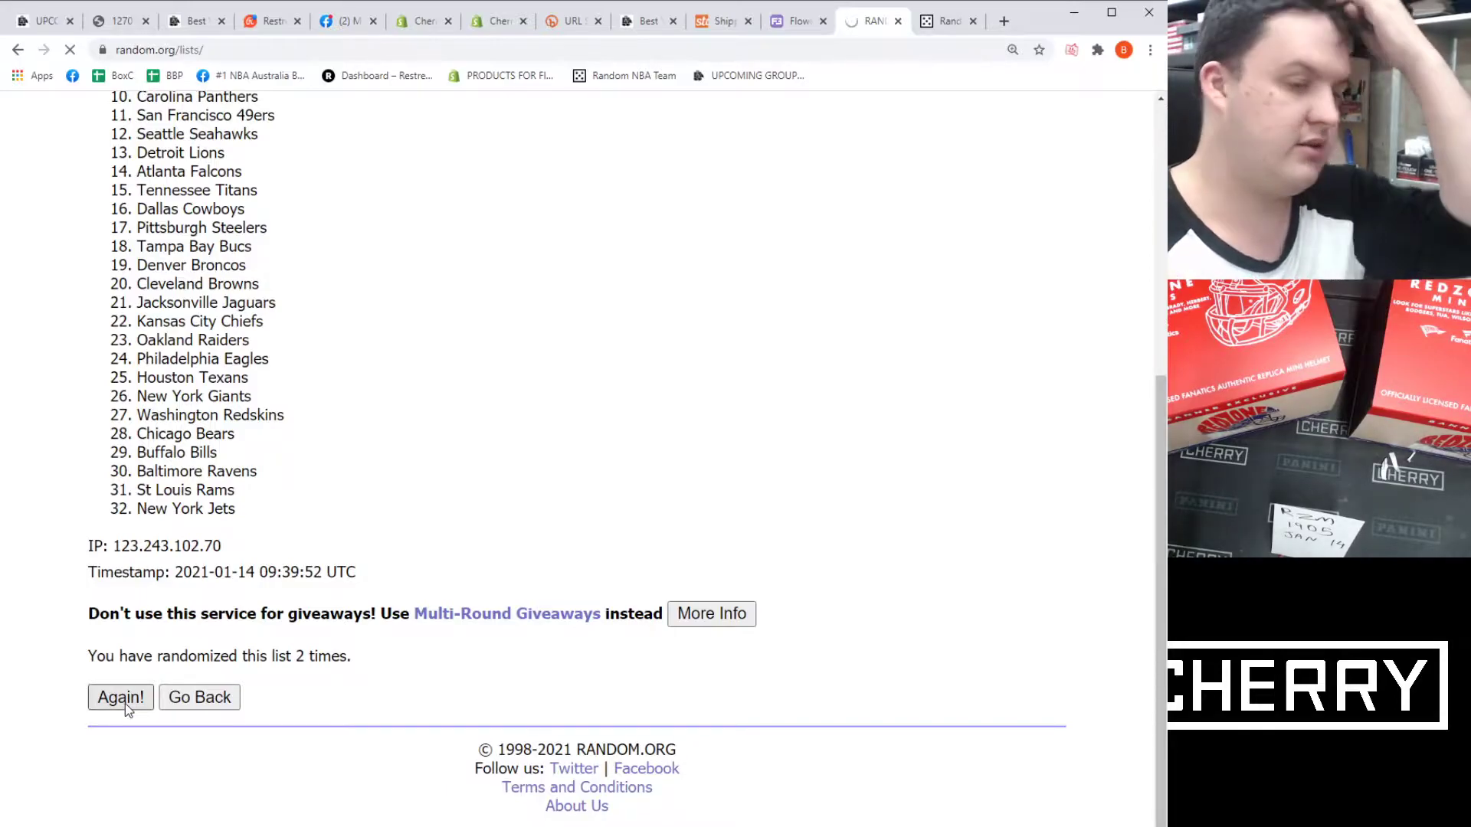
click(121, 697)
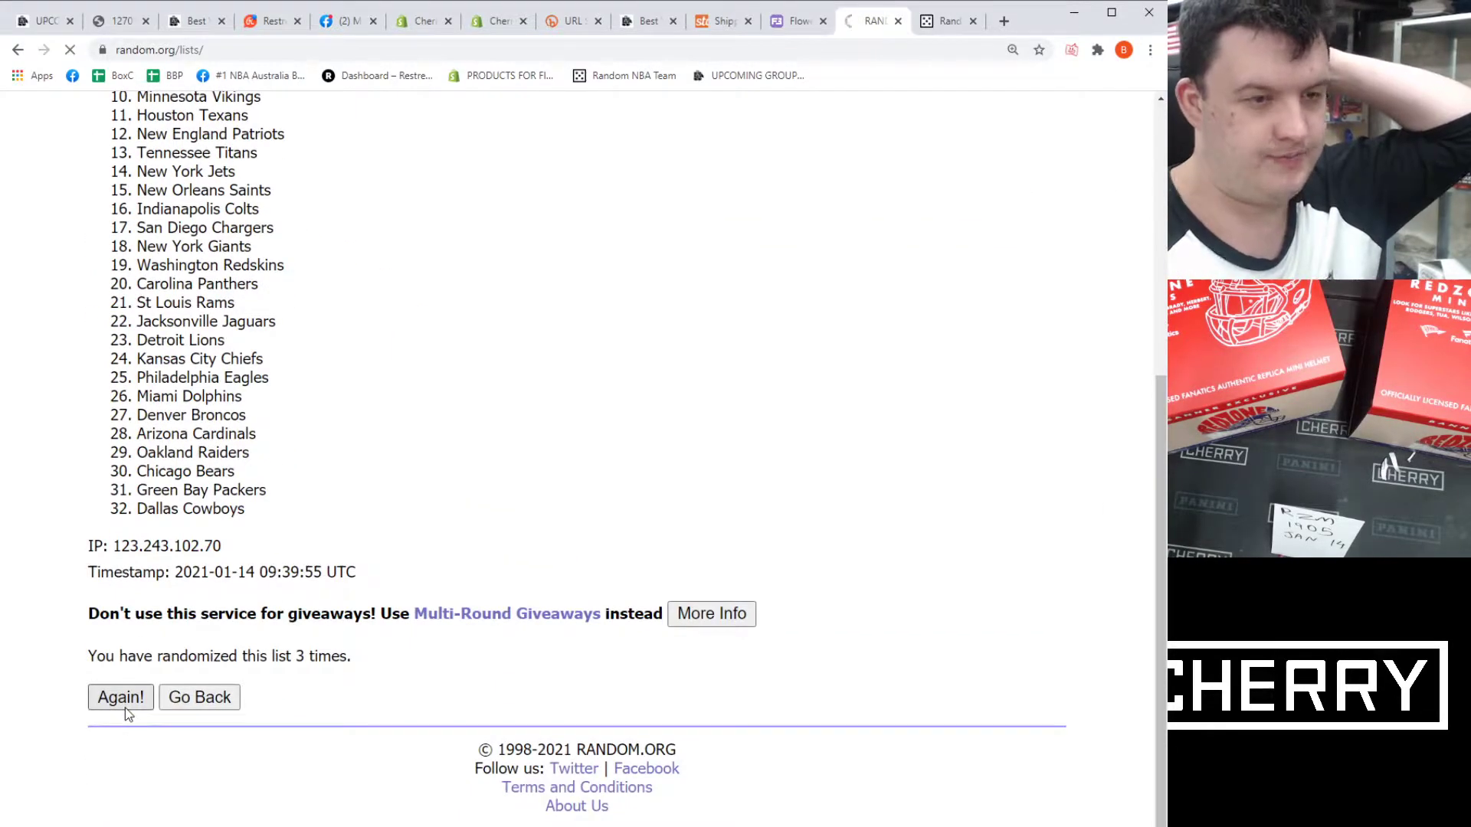
click(119, 697)
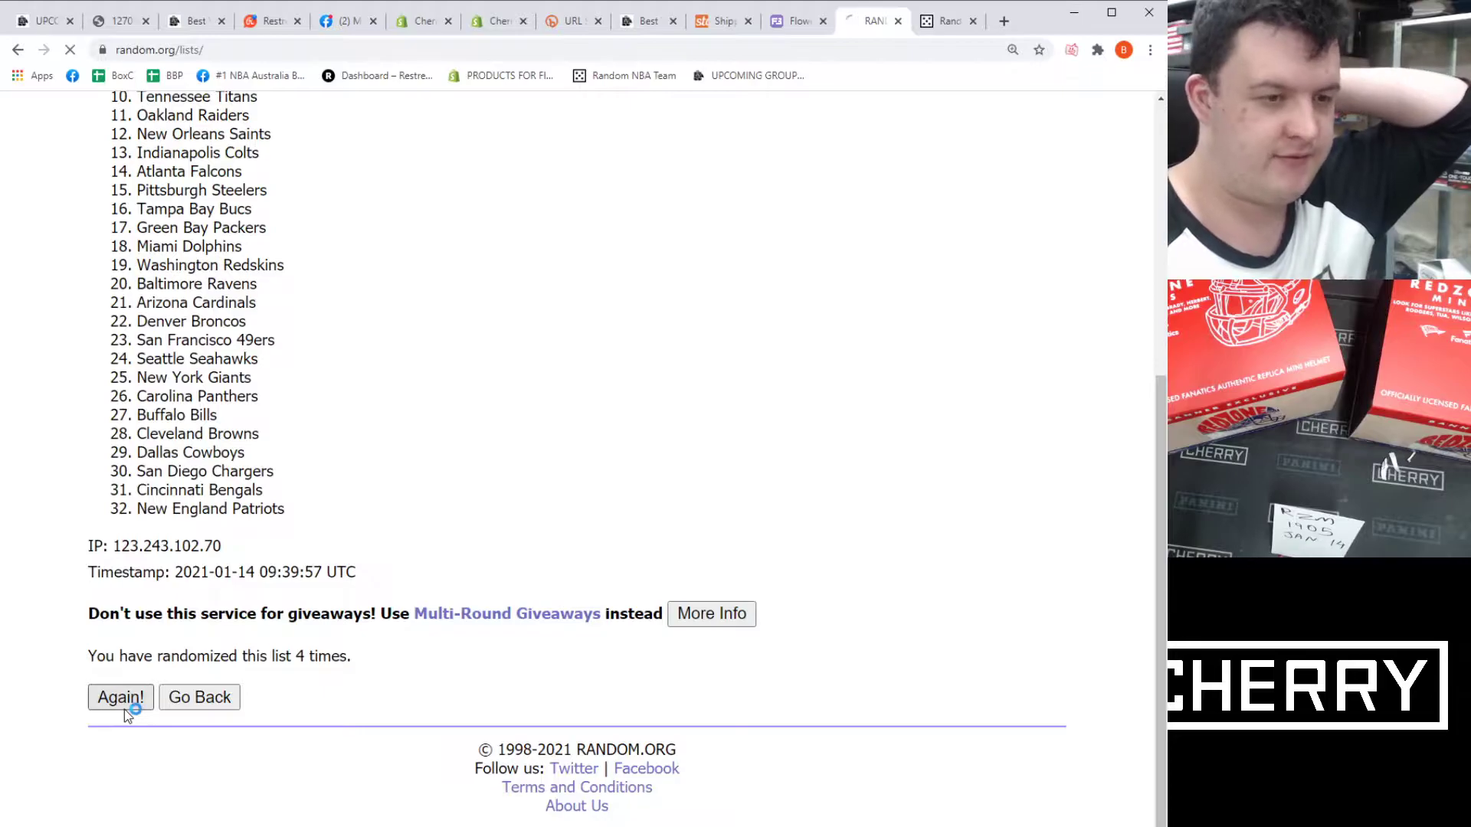
click(120, 697)
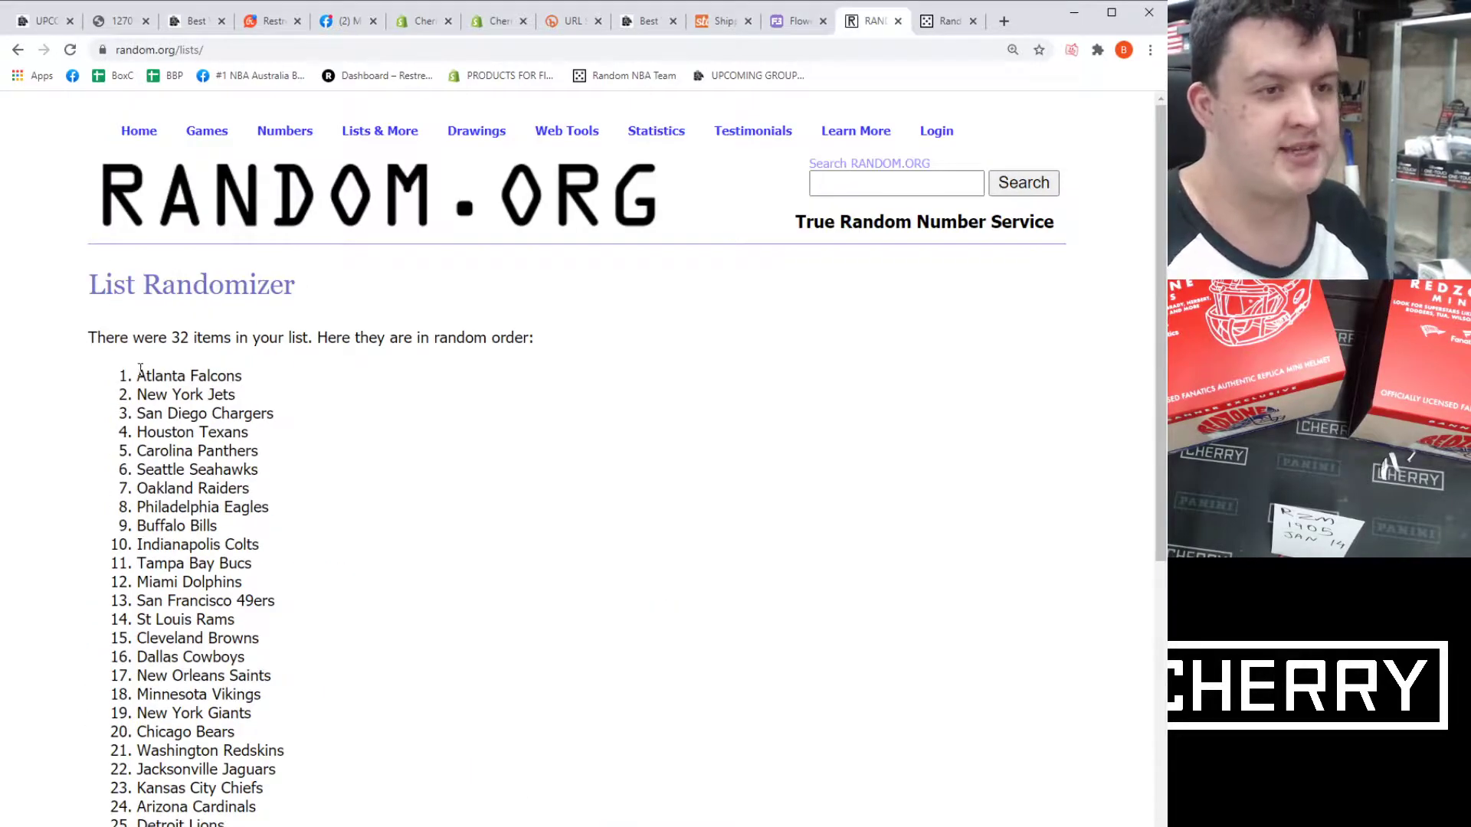